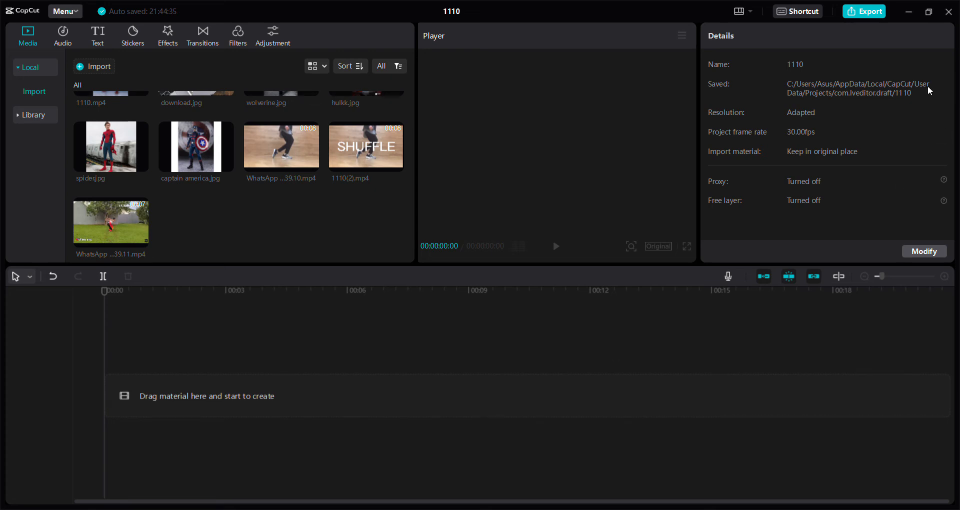
mouse_move(892, 147)
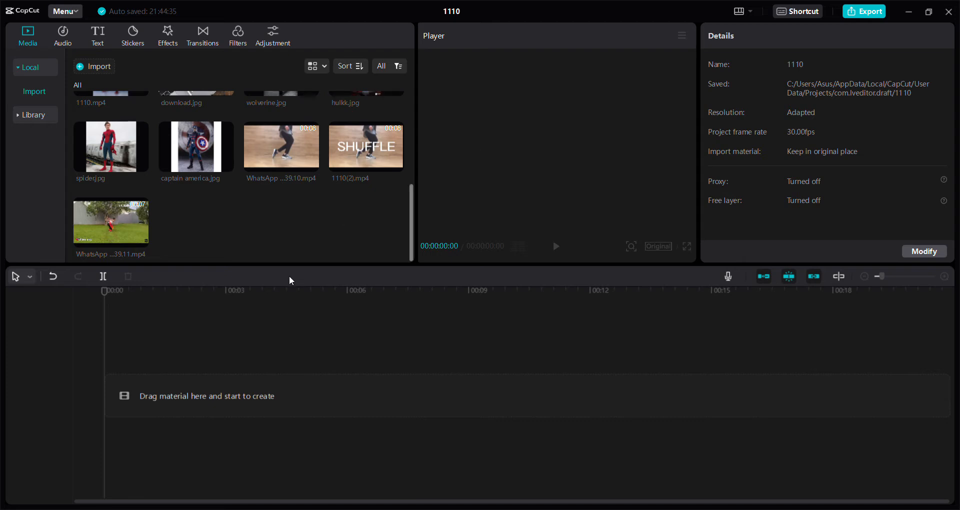
mouse_move(114, 222)
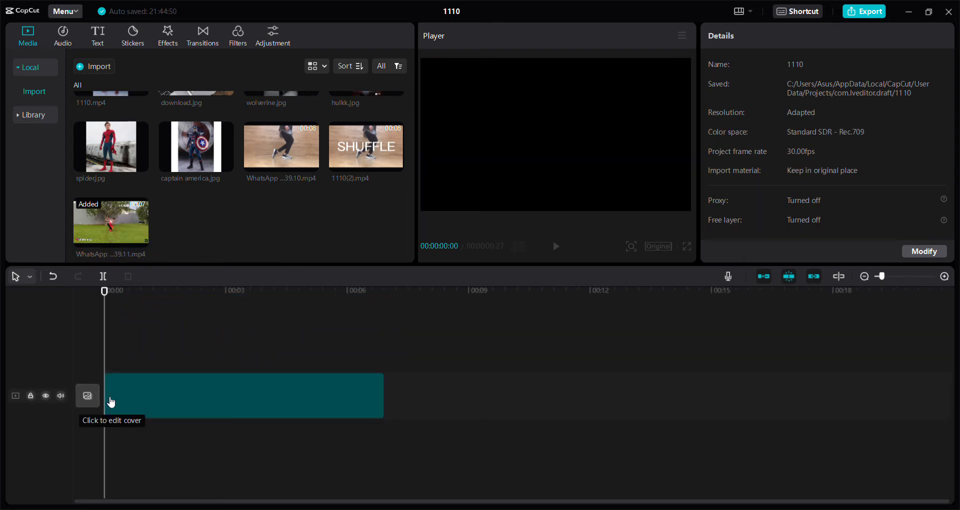
Select the WhatsApp clip on the timeline and bring up its Combo animation options
left_click(242, 395)
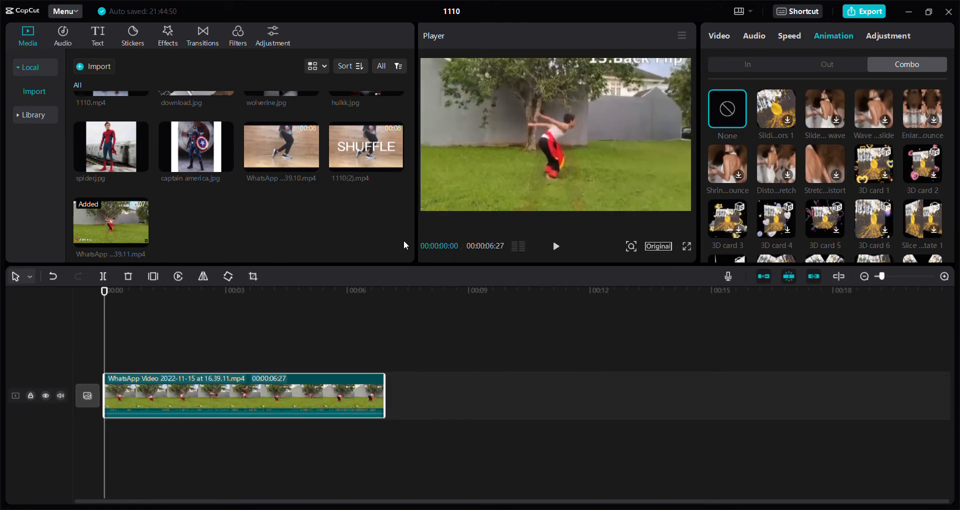
left_click(61, 395)
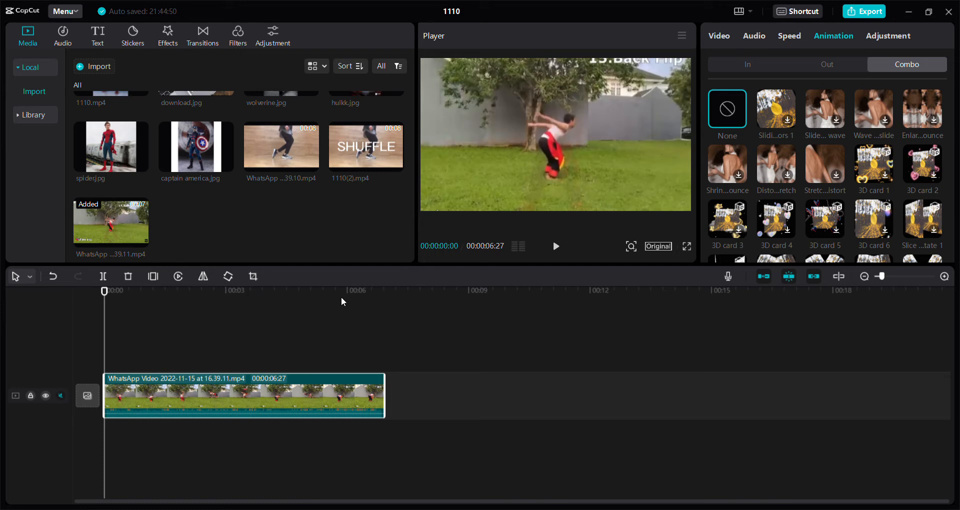
mouse_move(487, 290)
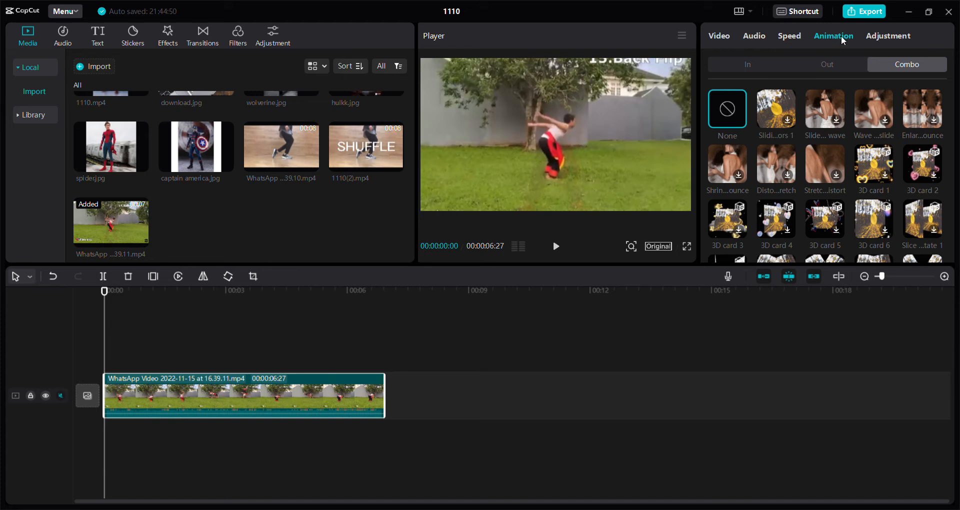
mouse_move(891, 71)
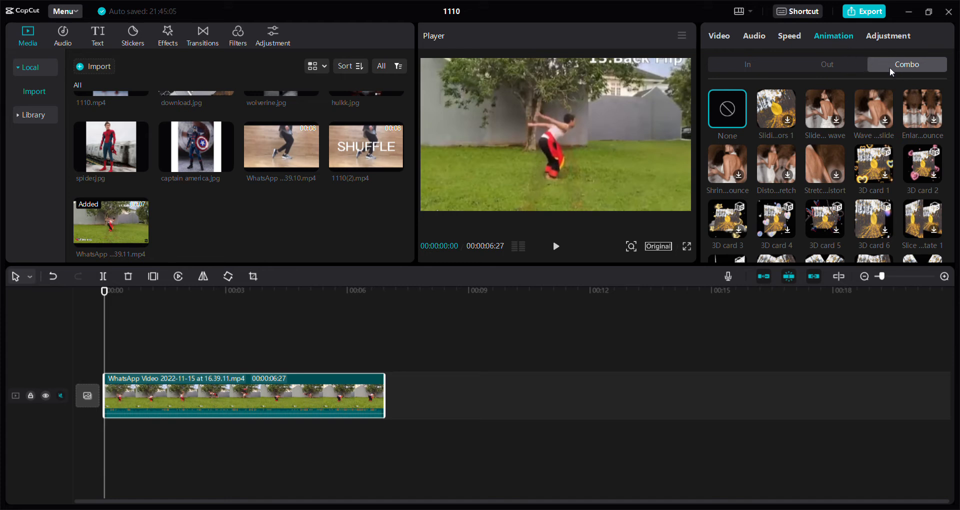
scroll("down", 3)
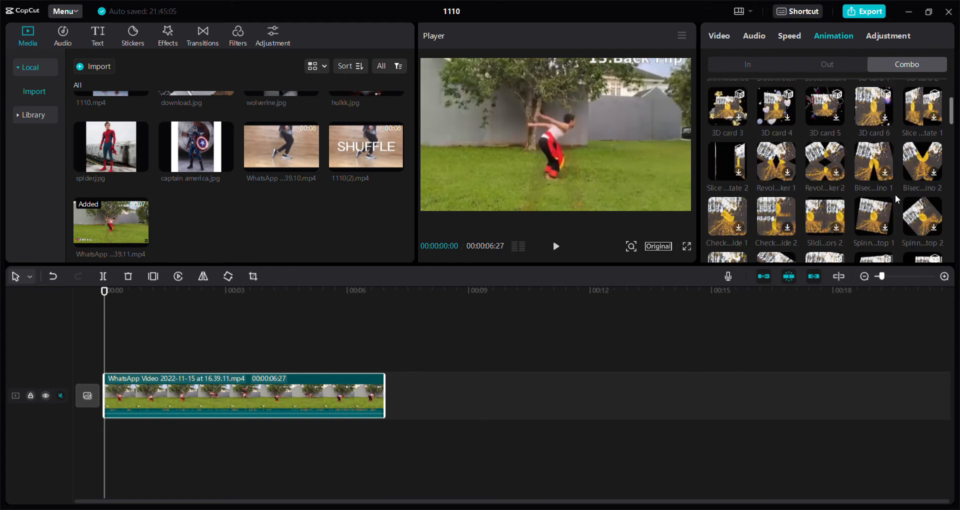
scroll("down", 3)
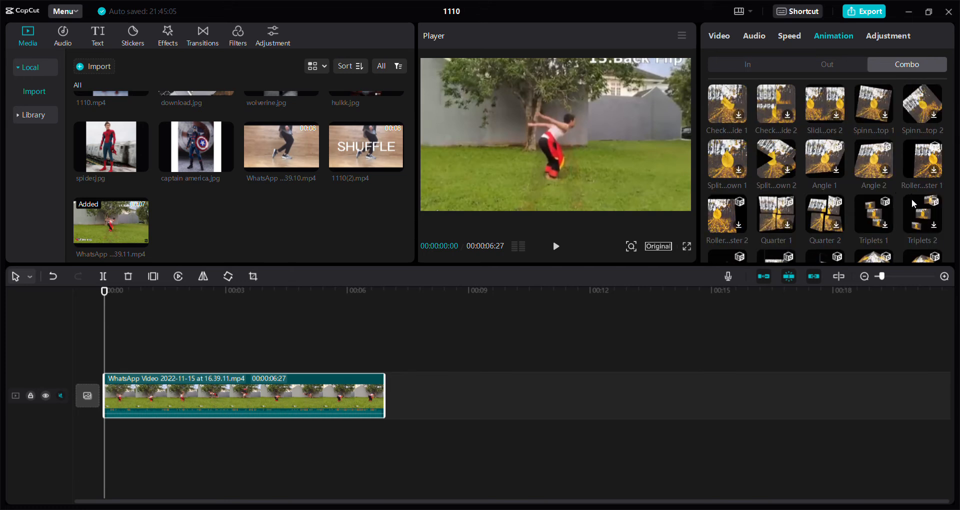
scroll("down", 3)
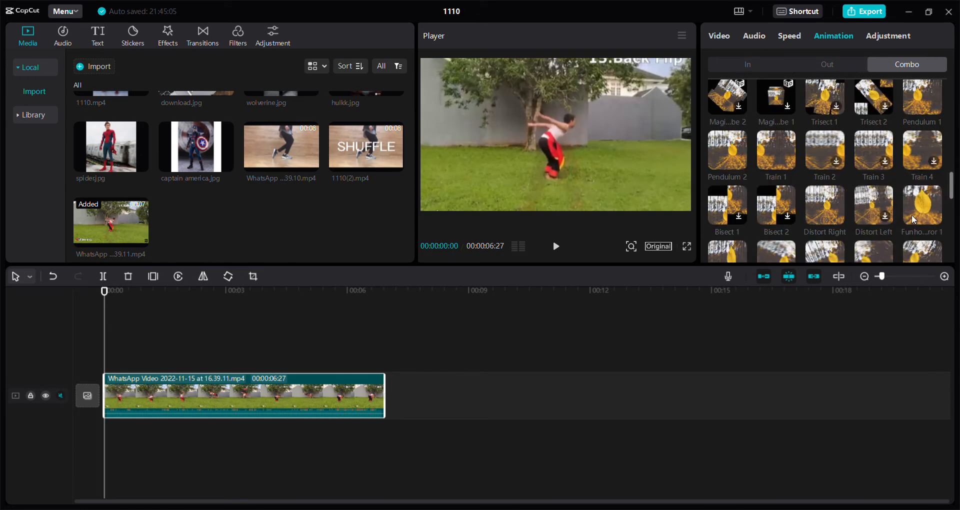
scroll("up", 3)
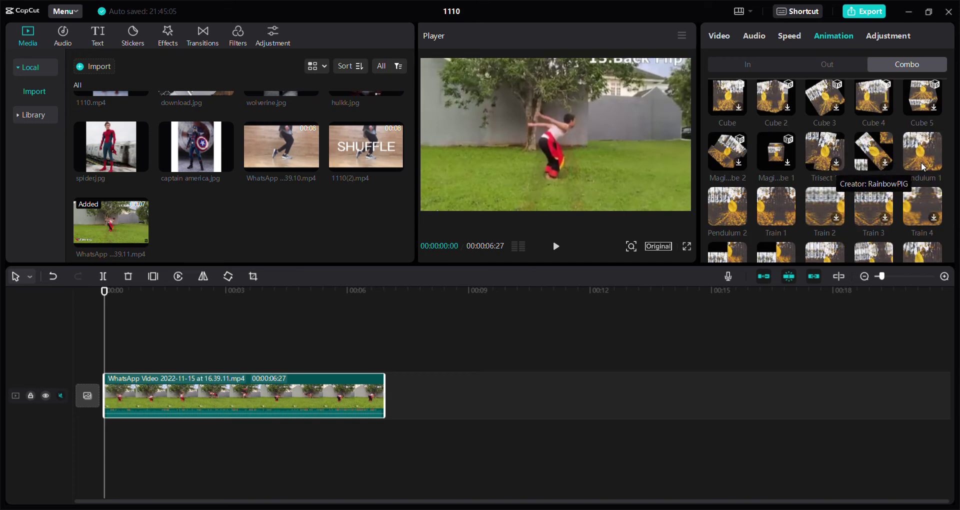
mouse_move(926, 160)
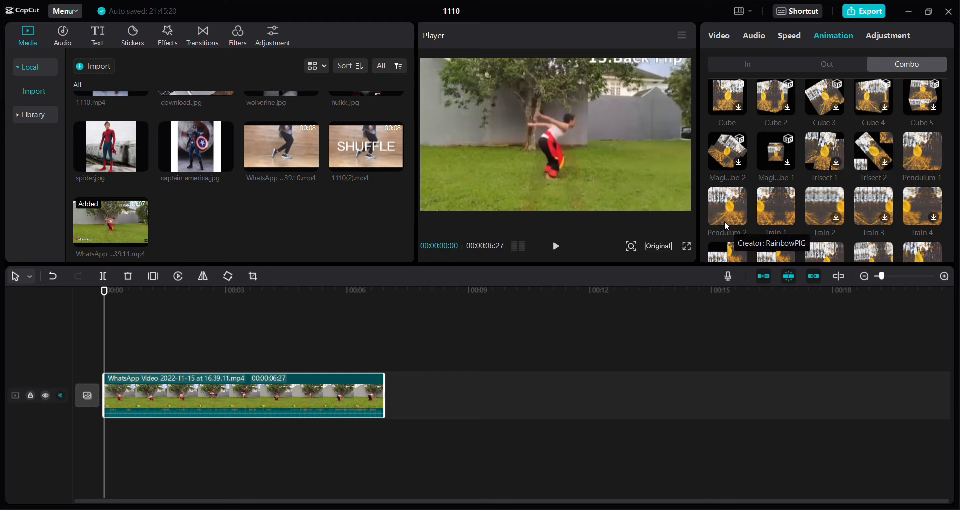
mouse_move(808, 204)
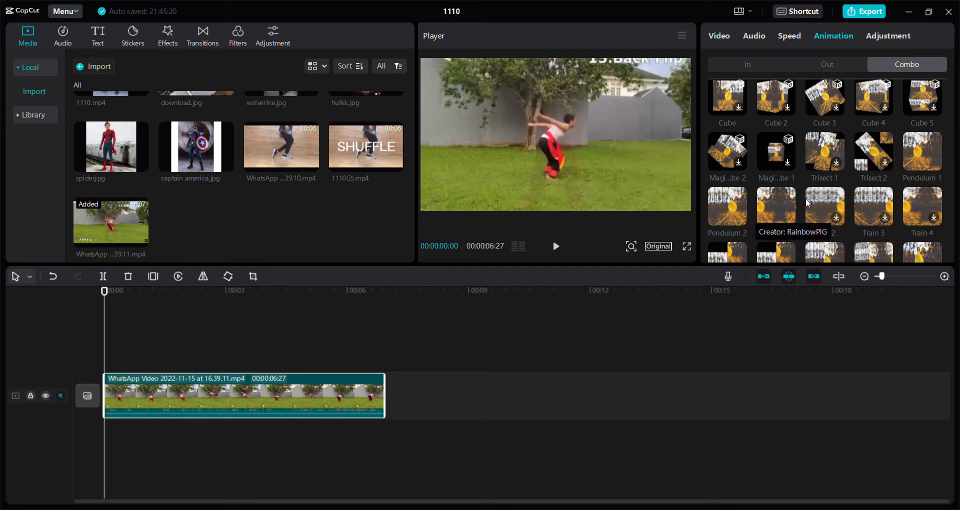
mouse_move(903, 144)
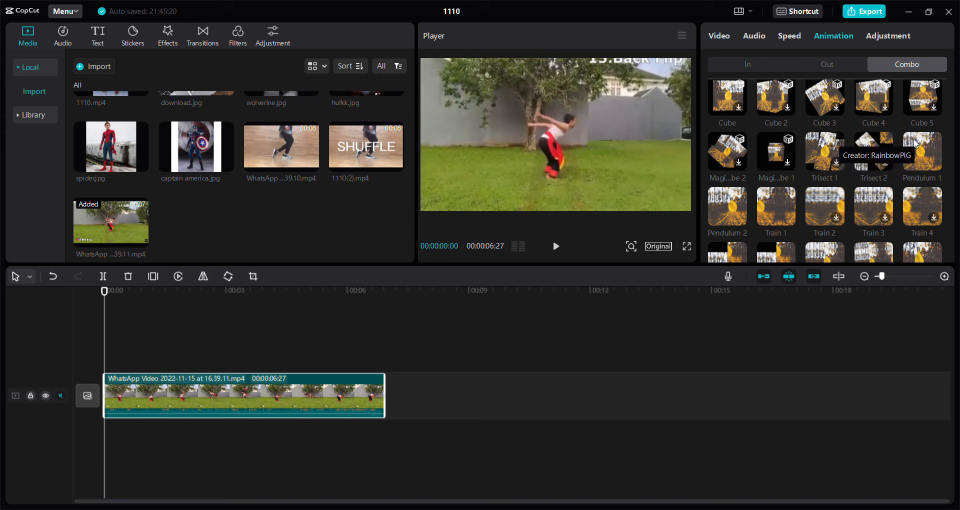
Preview Pendulum 1, then apply Pendulum 2 across the clip's full 6.9 seconds
left_click(921, 152)
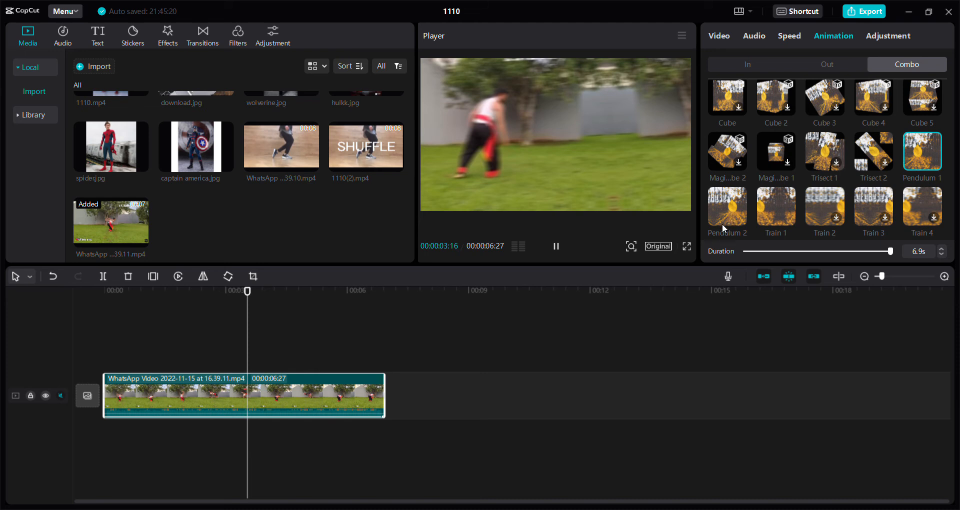
left_click(555, 246)
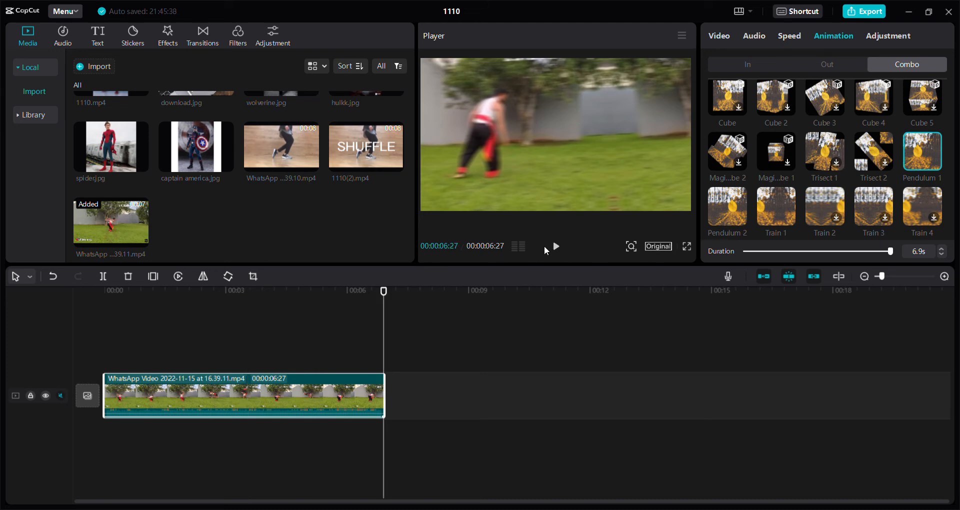
left_click(552, 246)
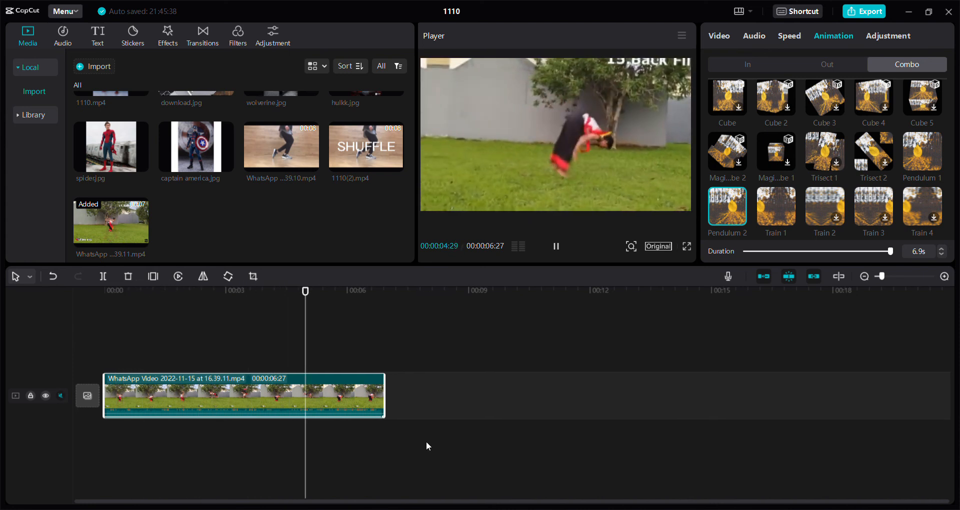
Deselect the clip to return to the 1110 project's Details panel
left_click(43, 311)
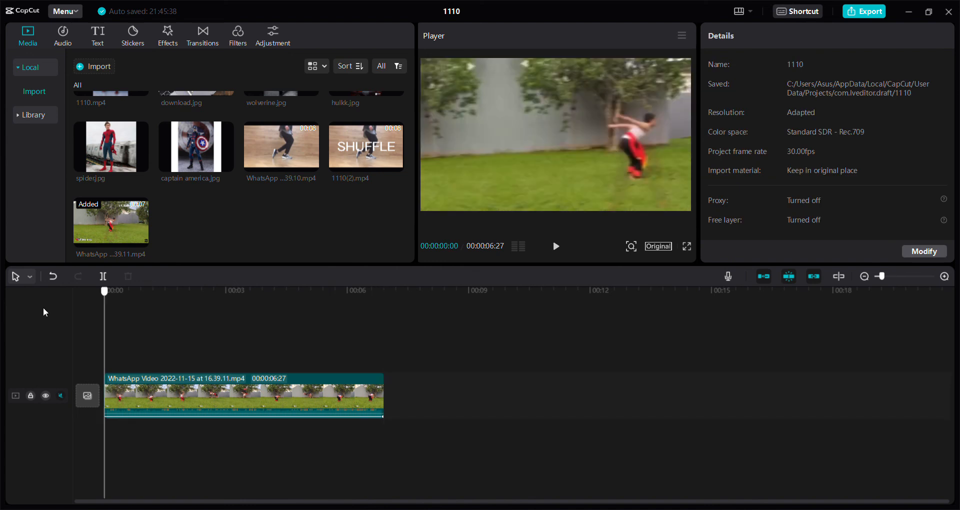
mouse_move(821, 262)
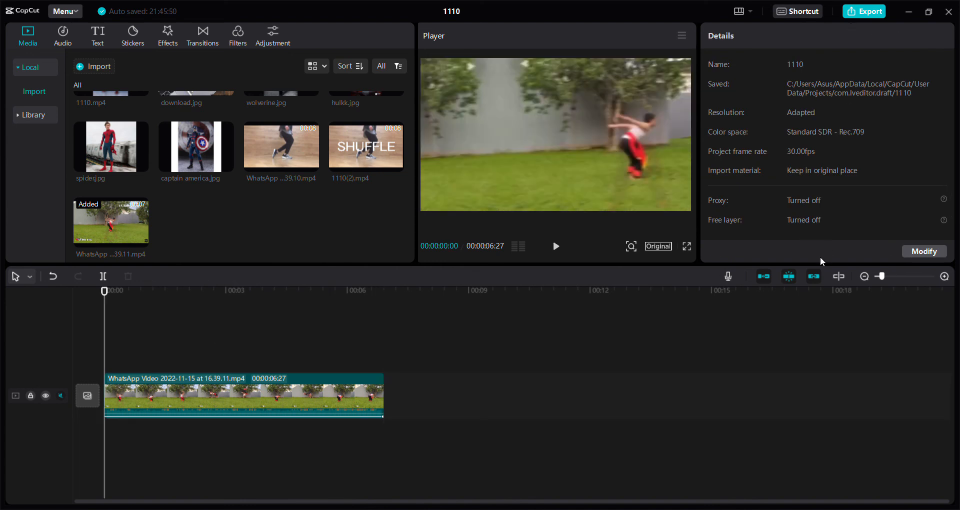
mouse_move(763, 341)
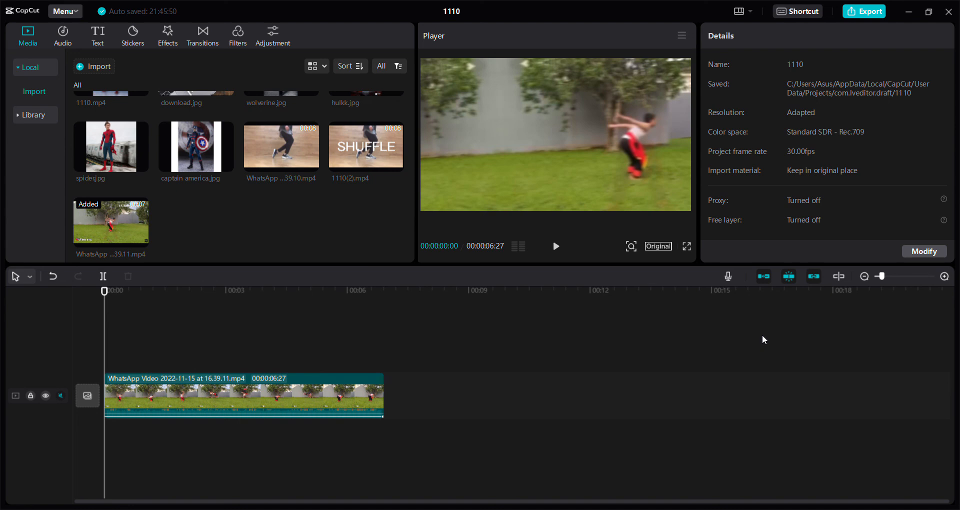
mouse_move(794, 292)
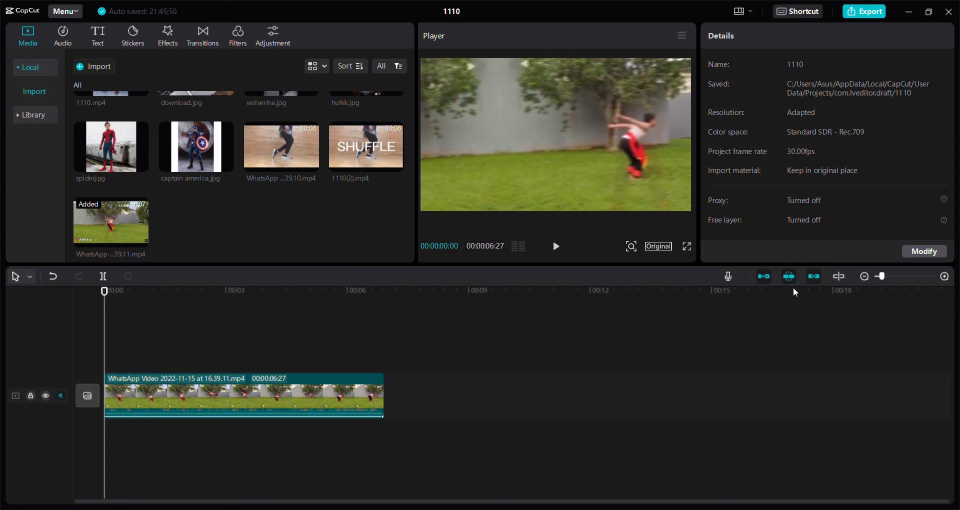
mouse_move(894, 86)
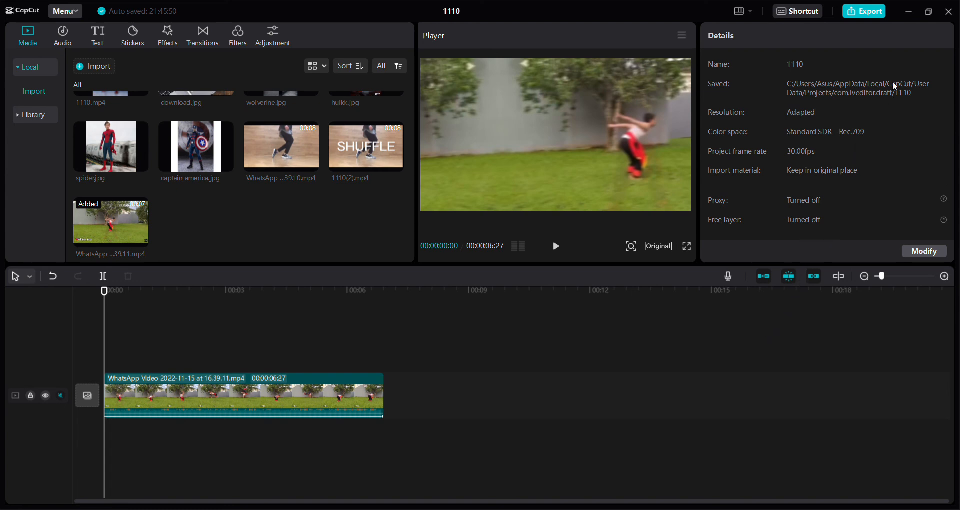